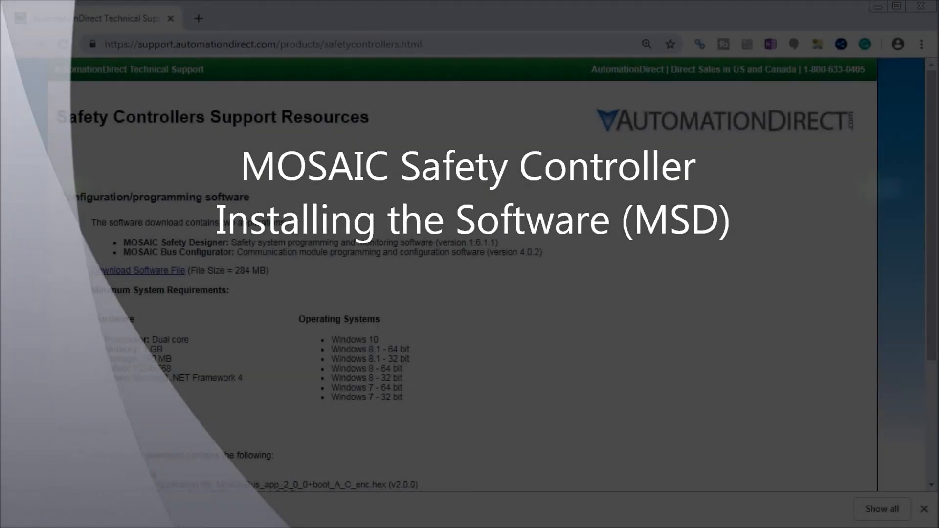
- Show msd_m1_setup.zip in Downloads, open its Extract All wizard, then close it
{"action": "left_click", "coordinate": [137, 270]}
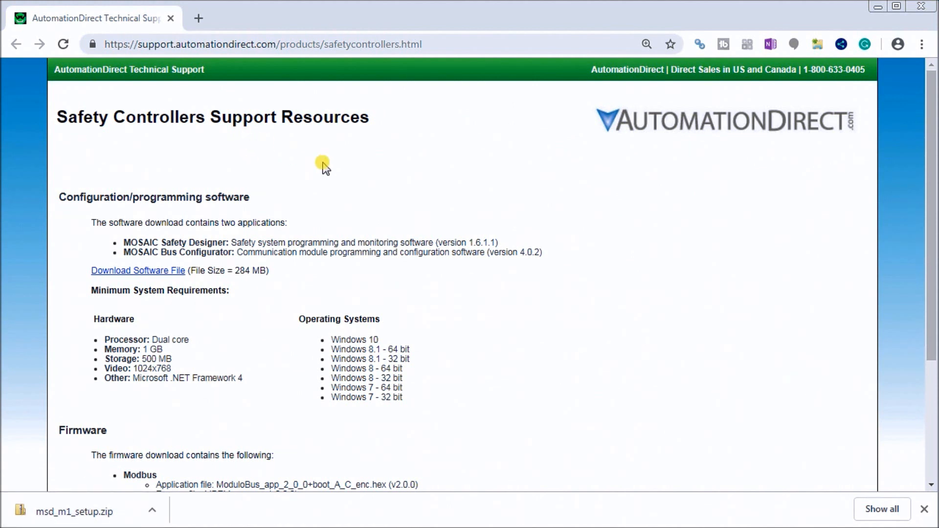
{"action": "mouse_move", "coordinate": [95, 216]}
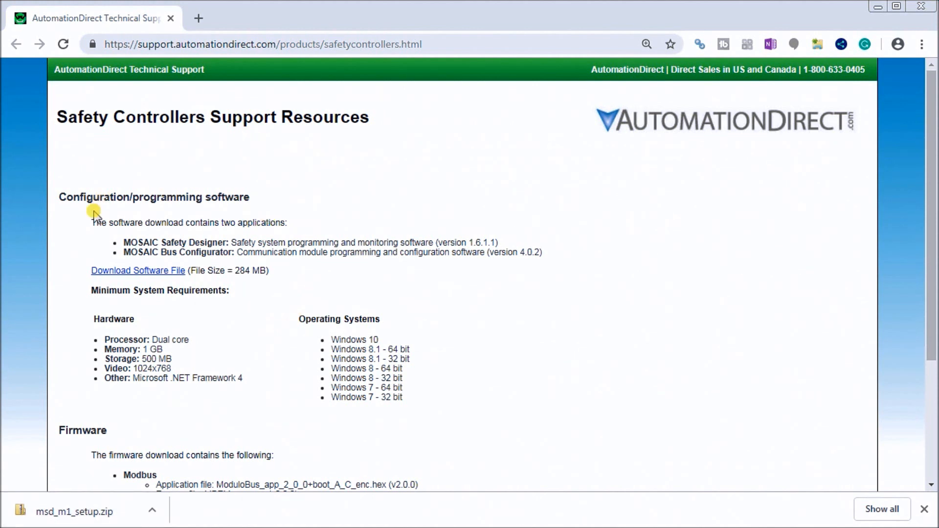
{"action": "mouse_move", "coordinate": [128, 282]}
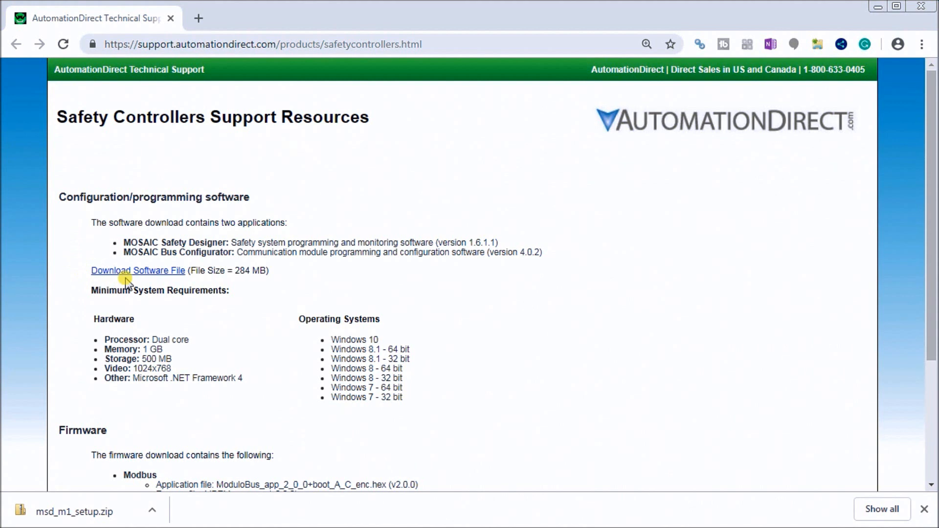
{"action": "mouse_move", "coordinate": [102, 269]}
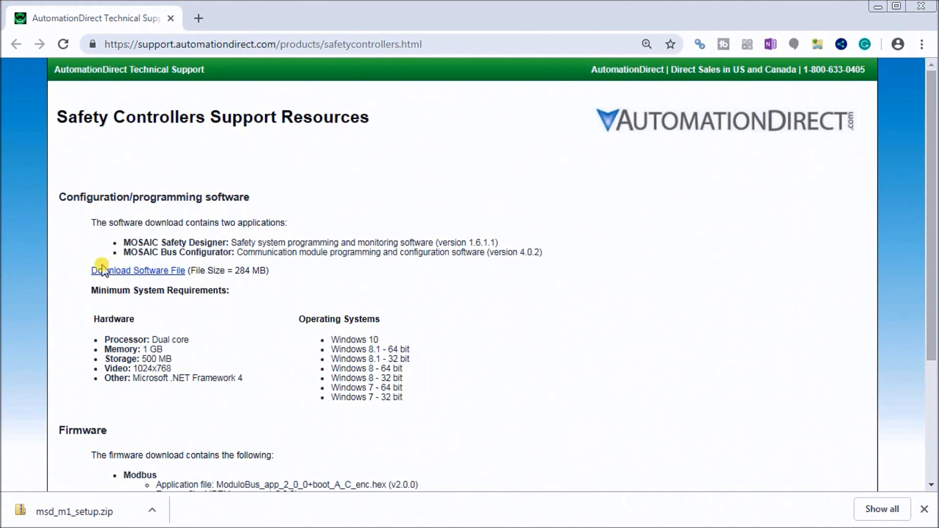
{"action": "mouse_move", "coordinate": [87, 254]}
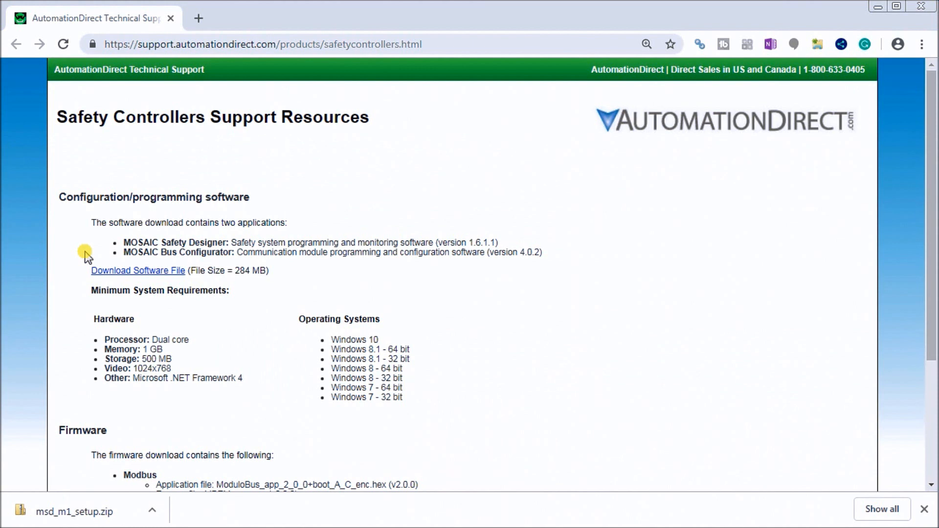
{"action": "mouse_move", "coordinate": [317, 291]}
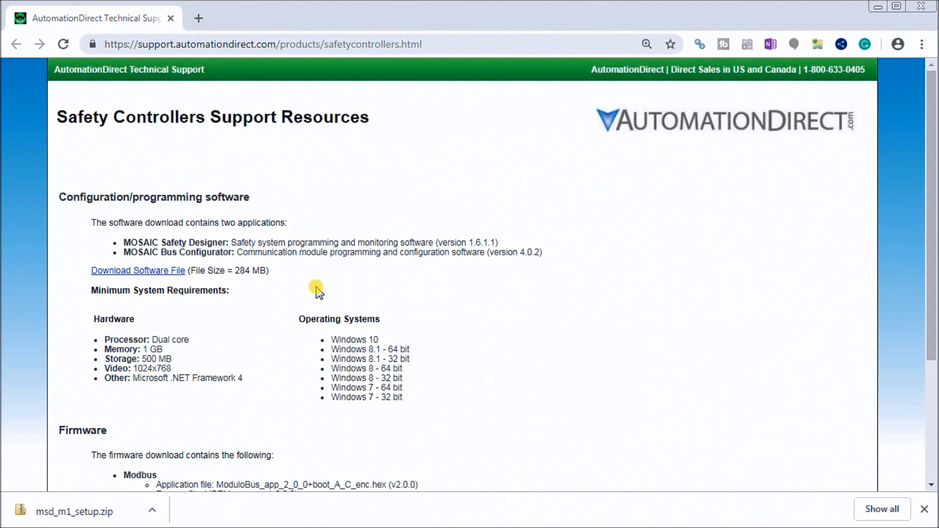
{"action": "mouse_move", "coordinate": [206, 340]}
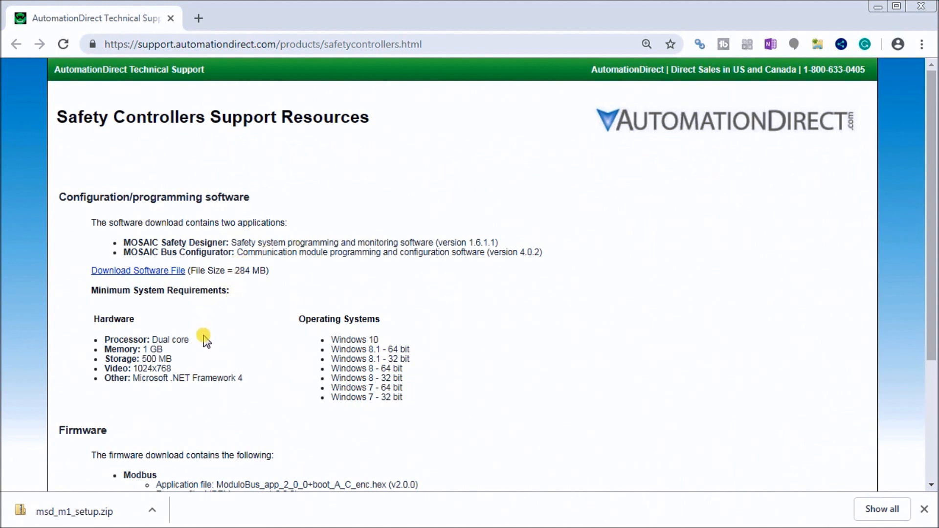
{"action": "mouse_move", "coordinate": [181, 352]}
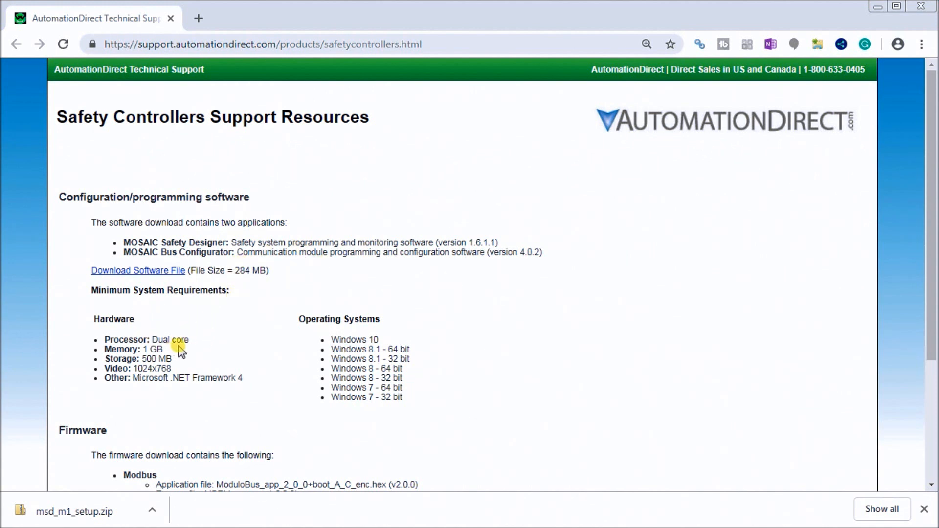
{"action": "mouse_move", "coordinate": [182, 360]}
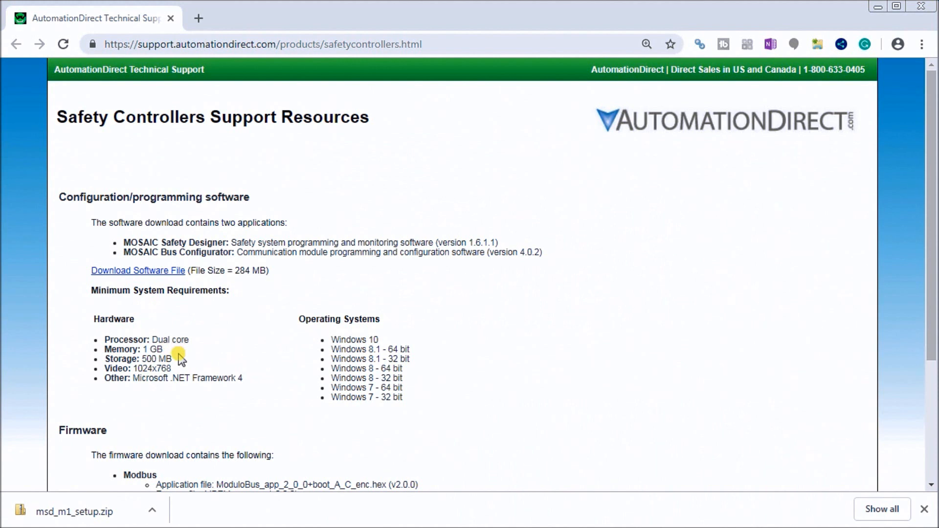
{"action": "mouse_move", "coordinate": [184, 376]}
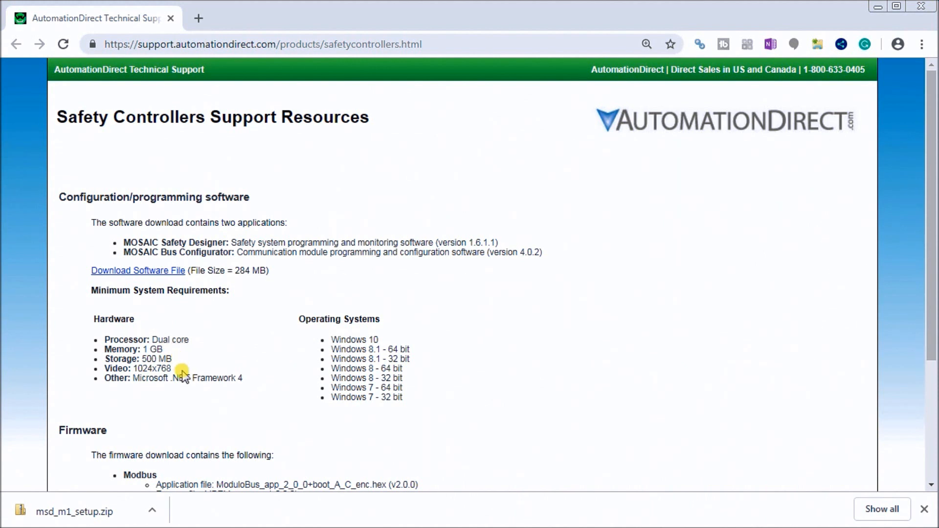
{"action": "mouse_move", "coordinate": [184, 396]}
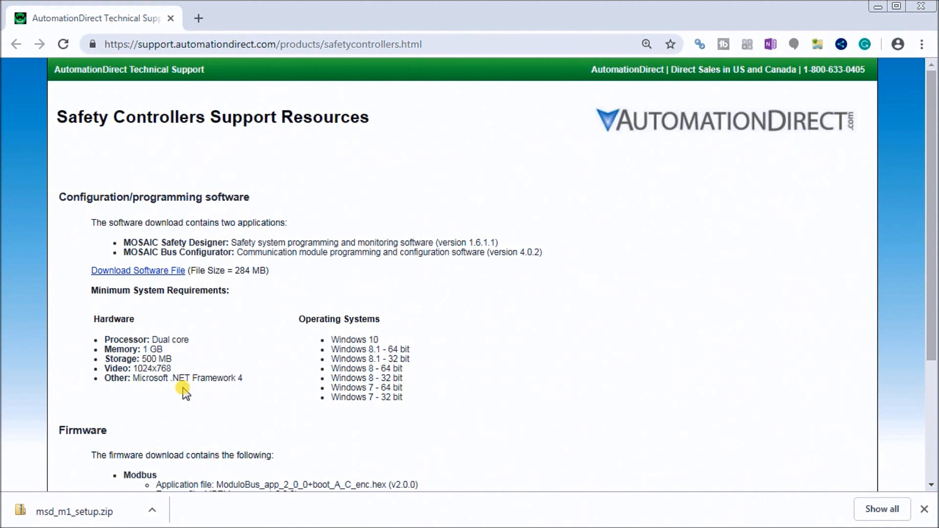
{"action": "mouse_move", "coordinate": [227, 376]}
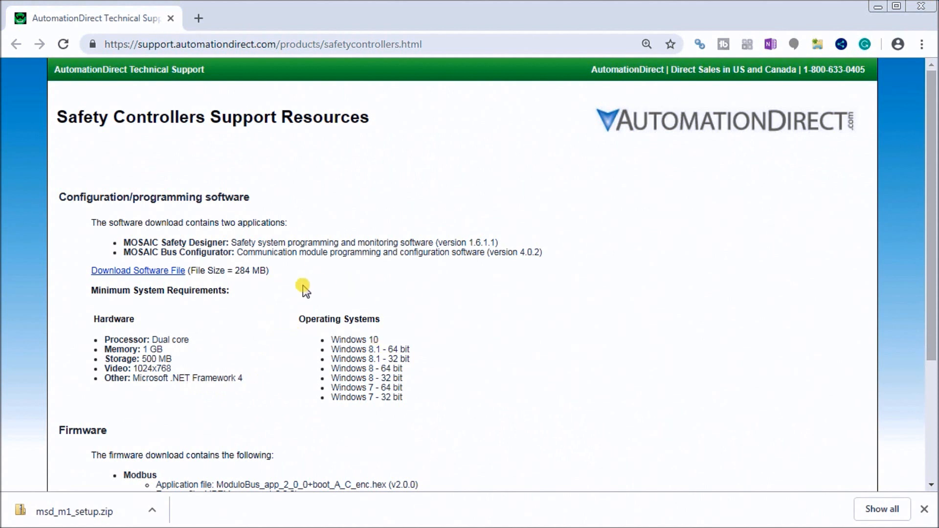
{"action": "mouse_move", "coordinate": [305, 307]}
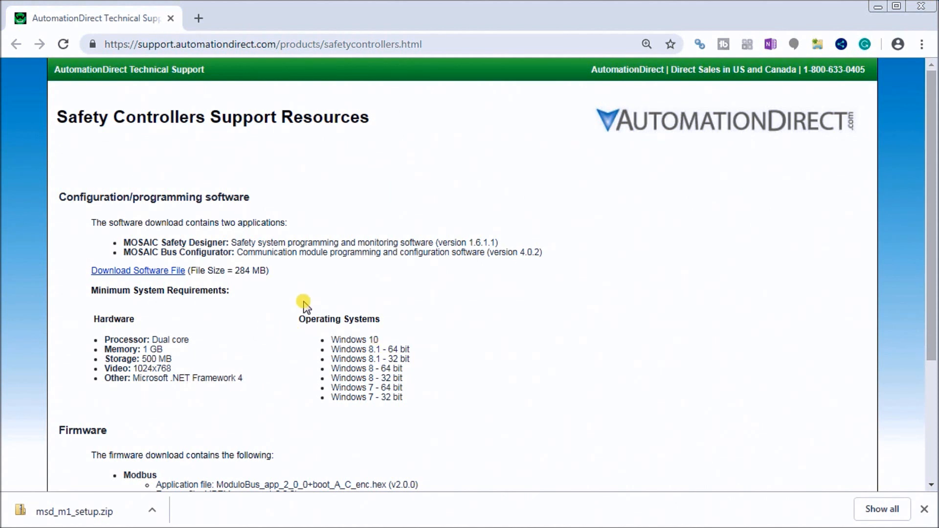
{"action": "mouse_move", "coordinate": [347, 410]}
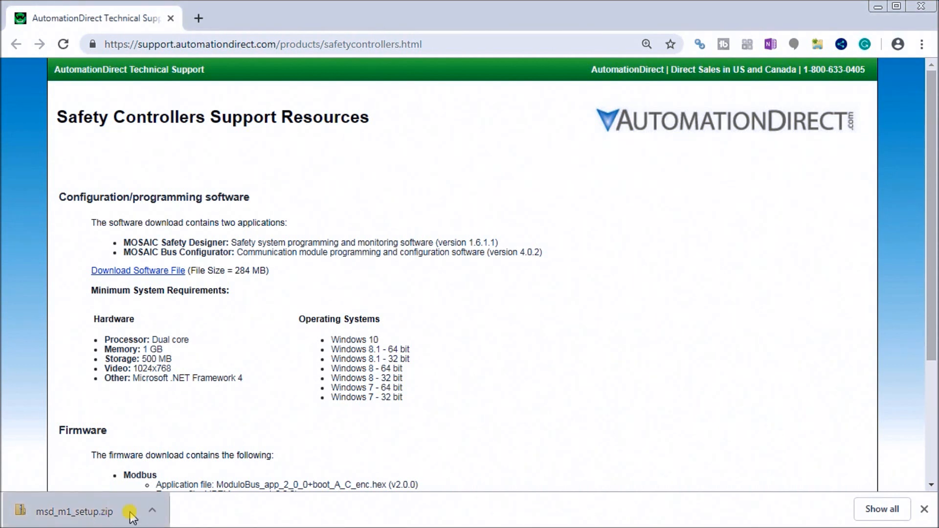
{"action": "left_click", "coordinate": [152, 512]}
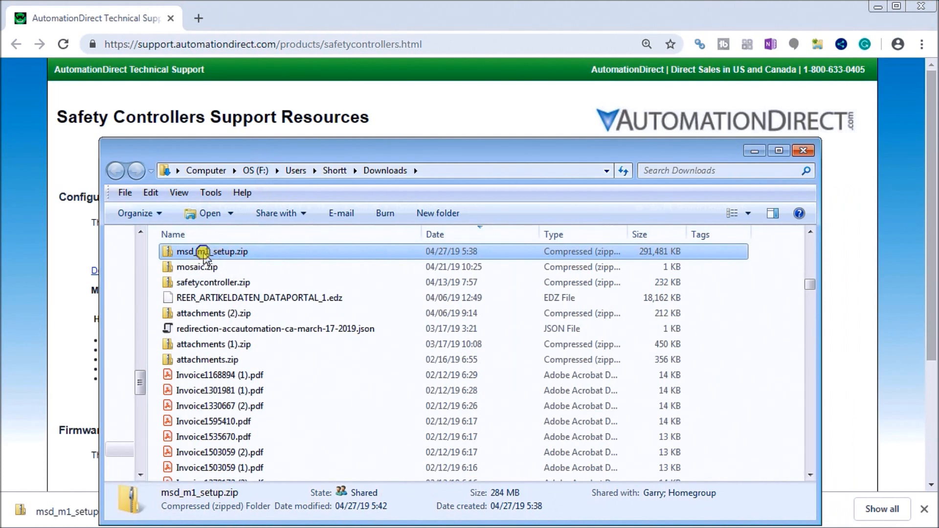
{"action": "right_click", "coordinate": [211, 251]}
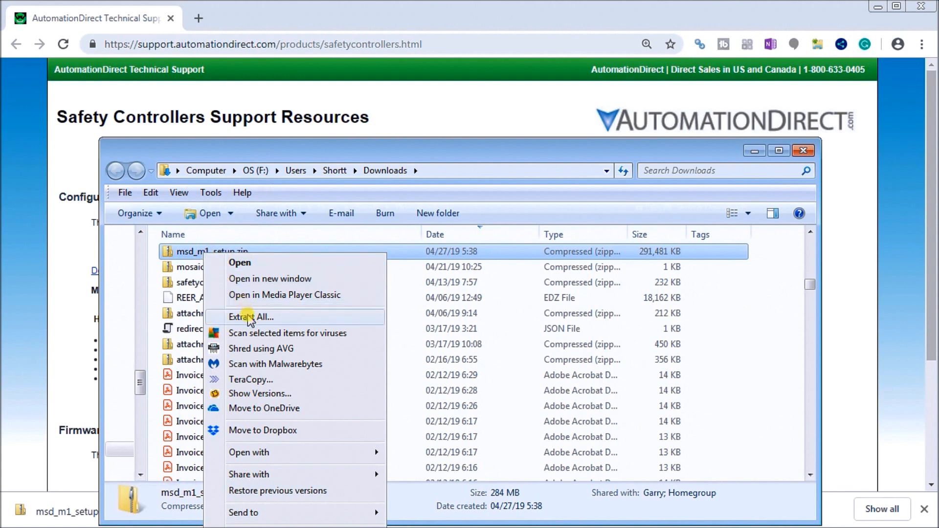
{"action": "left_click", "coordinate": [251, 317]}
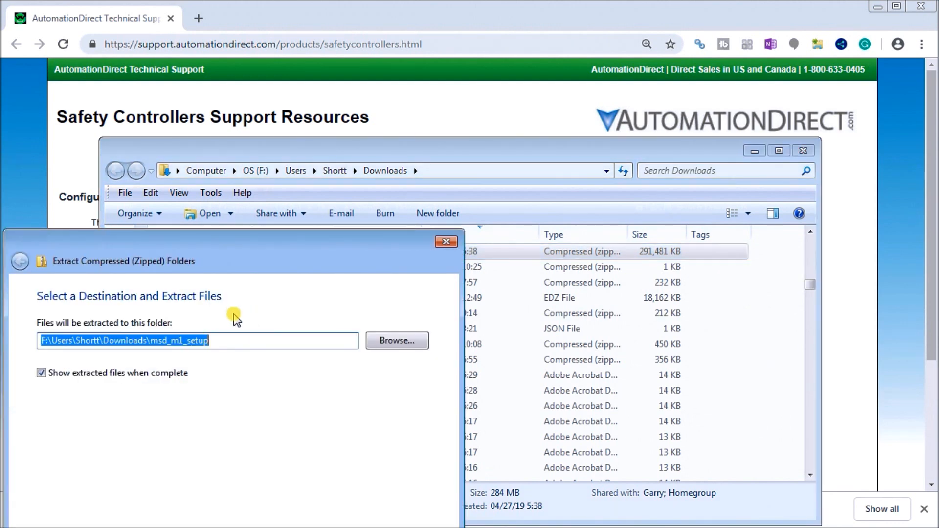
{"action": "mouse_move", "coordinate": [238, 405]}
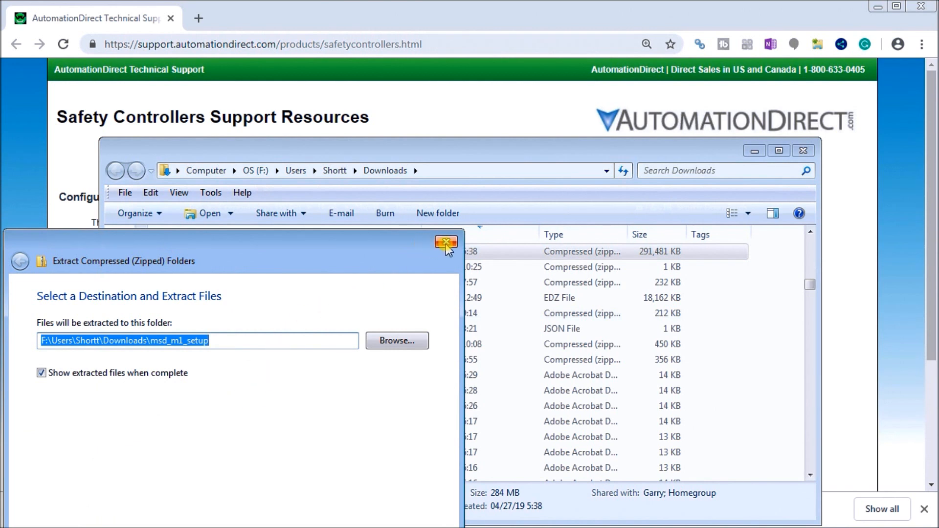
{"action": "left_click", "coordinate": [445, 243]}
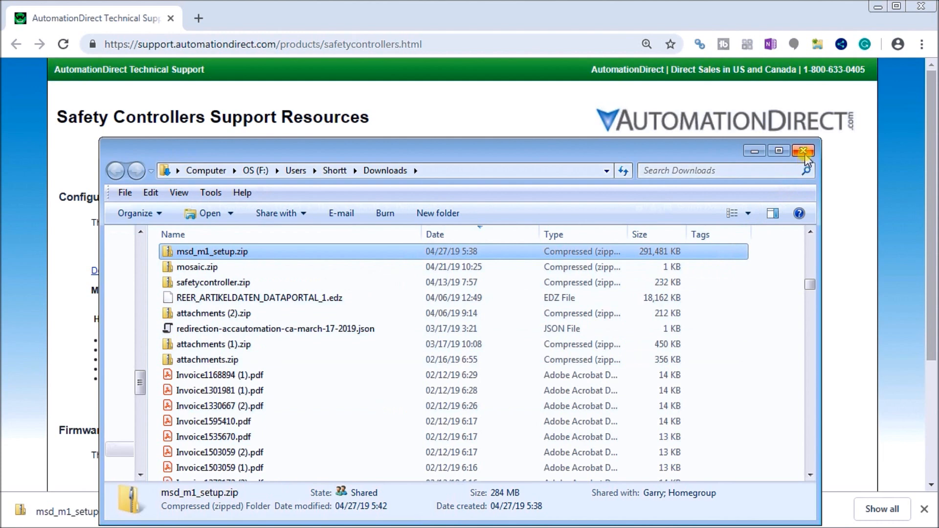
- Close the Downloads window and launch SetupDesigner.exe from the msd_m1_setup folder
{"action": "left_click", "coordinate": [804, 150]}
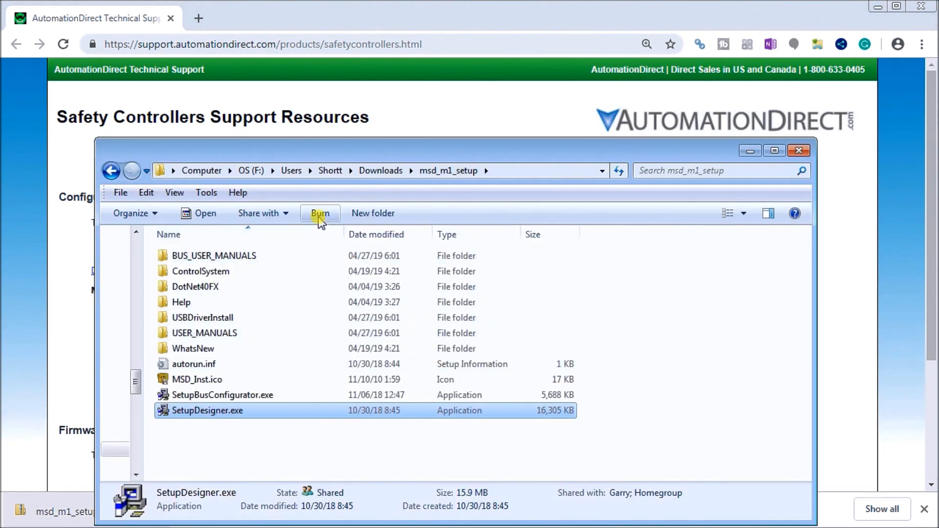
{"action": "mouse_move", "coordinate": [201, 428]}
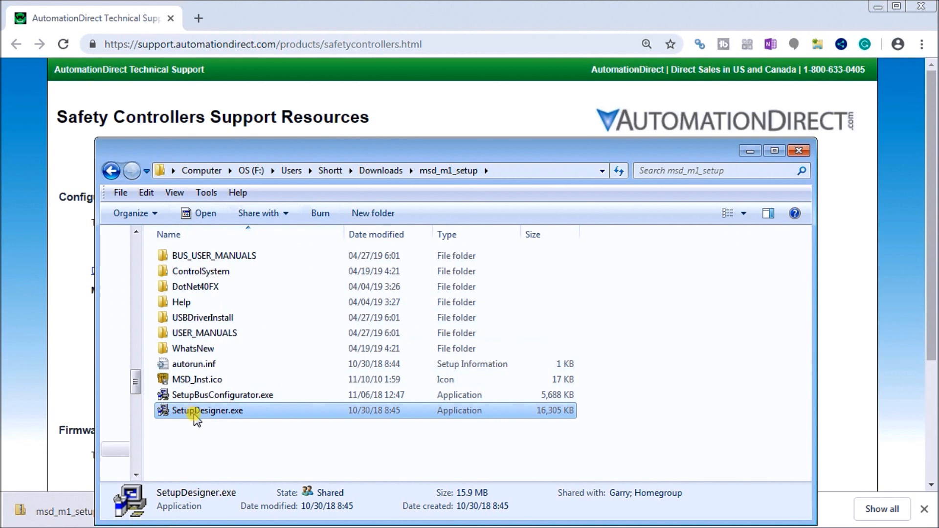
{"action": "mouse_move", "coordinate": [200, 416]}
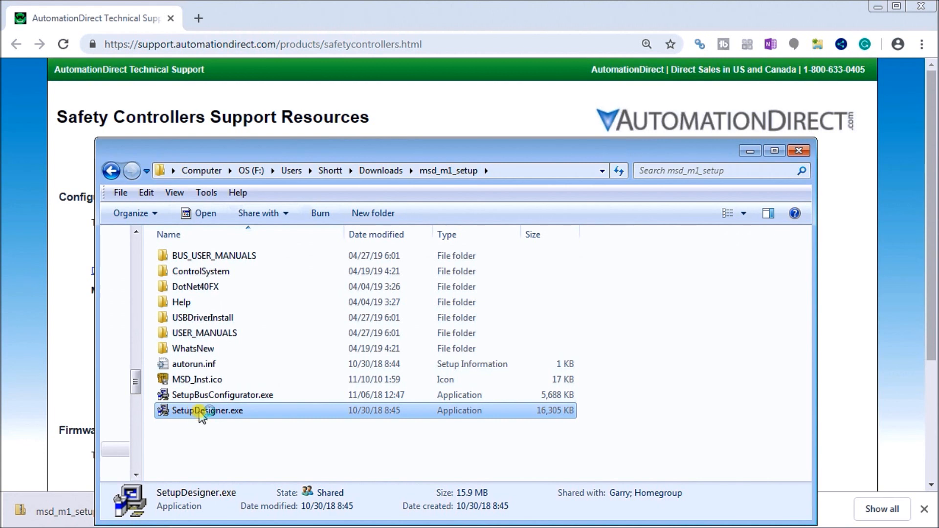
{"action": "double_click", "coordinate": [207, 411]}
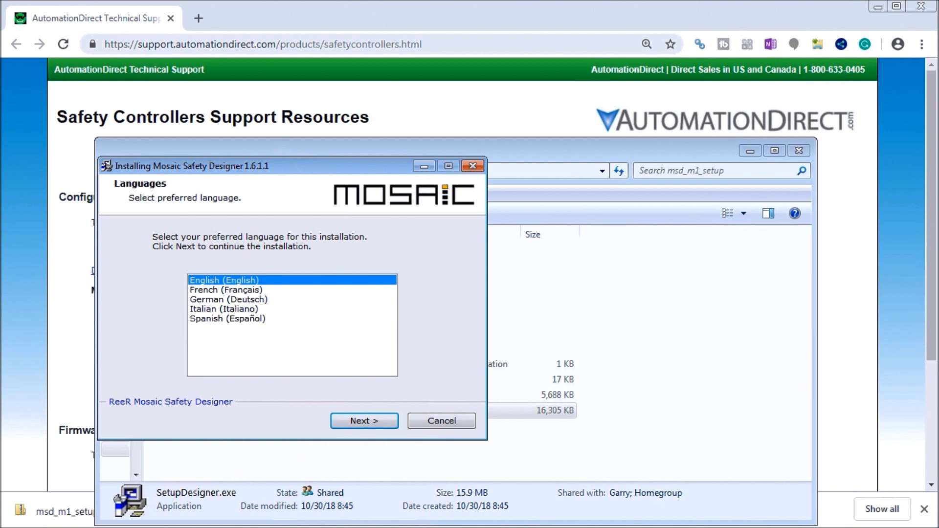
{"action": "mouse_move", "coordinate": [652, 481]}
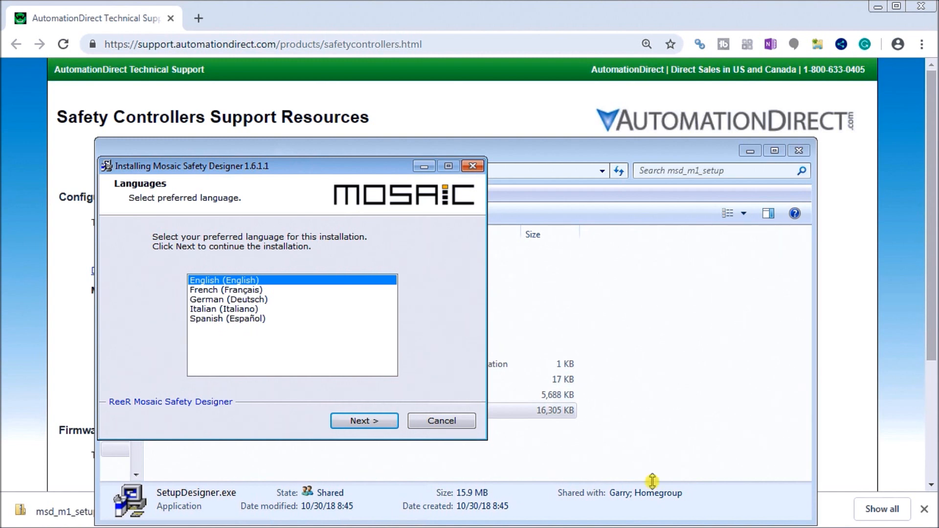
{"action": "mouse_move", "coordinate": [255, 223]}
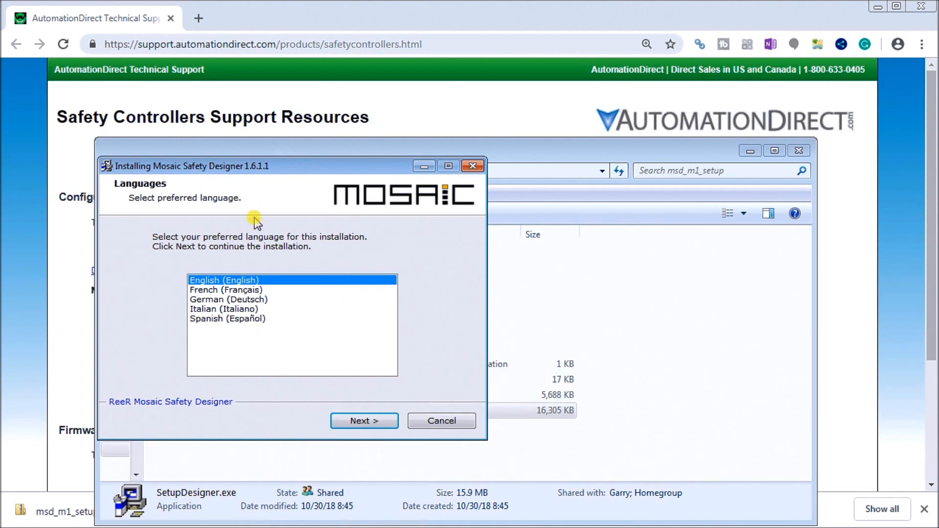
{"action": "mouse_move", "coordinate": [246, 294]}
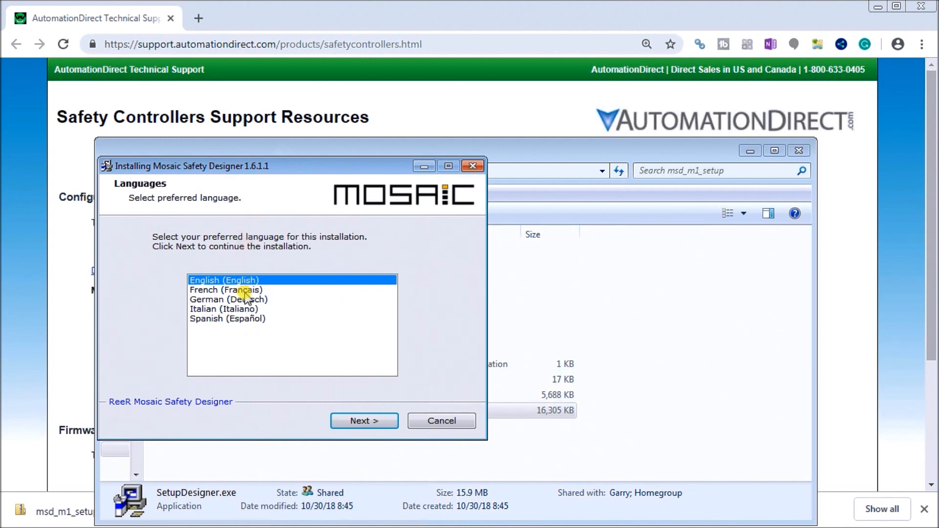
- Choose English, scroll the licence, agree to the terms, and reach the Welcome page
{"action": "left_click", "coordinate": [364, 420]}
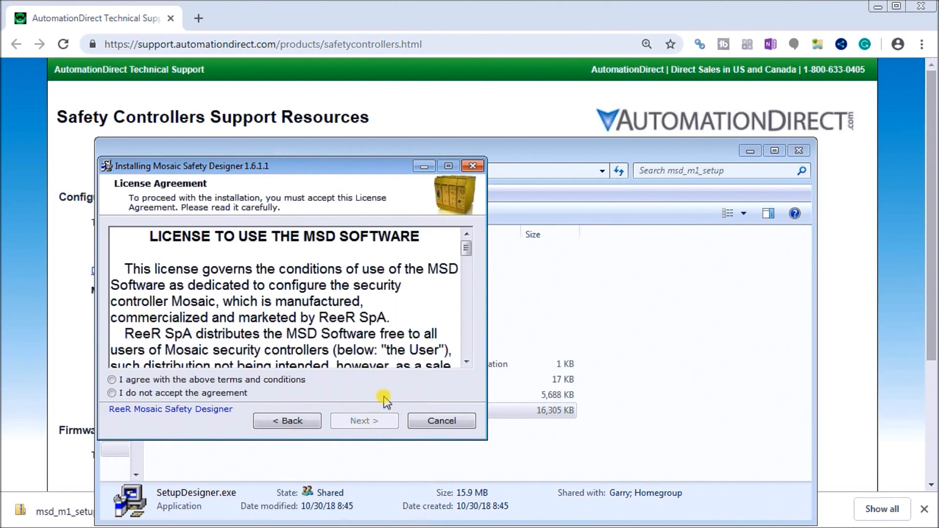
{"action": "scroll", "scroll_direction": "down", "scroll_amount": 3}
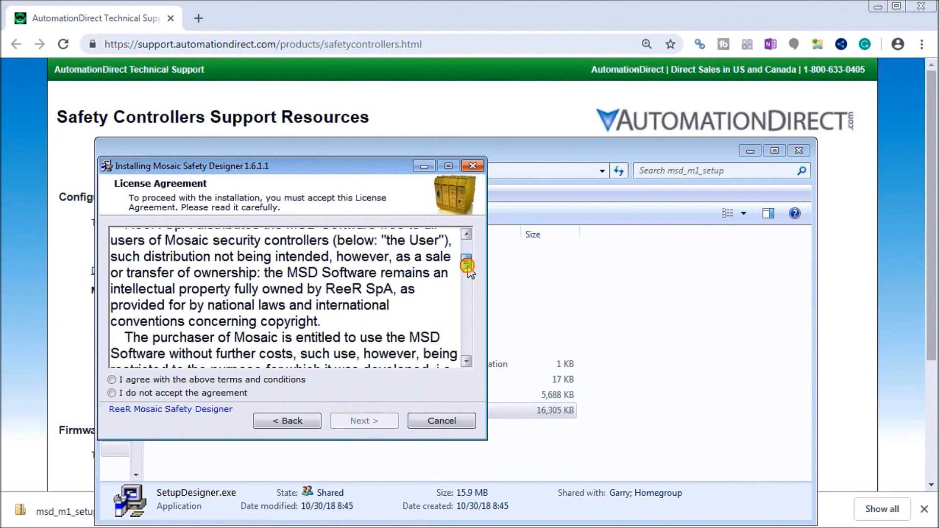
{"action": "left_click_drag", "start_coordinate": [466, 264], "coordinate": [466, 338]}
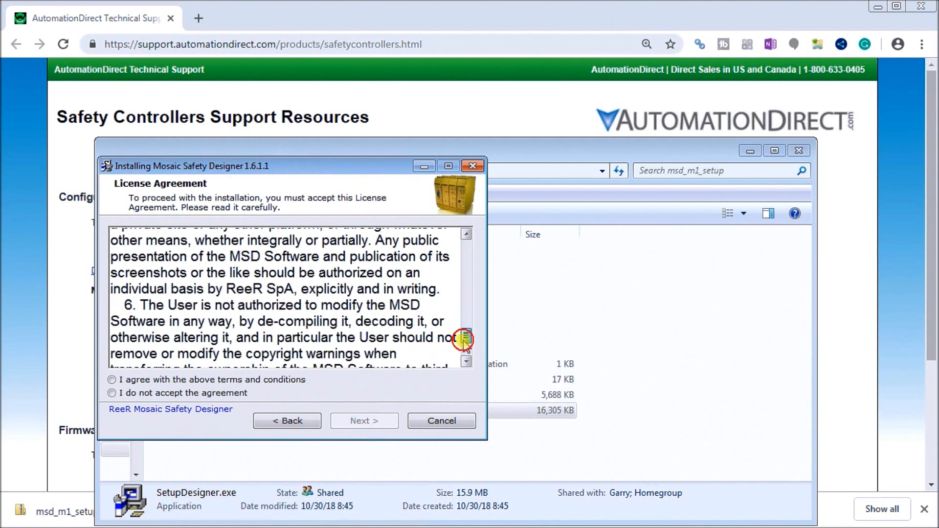
{"action": "left_click", "coordinate": [112, 379]}
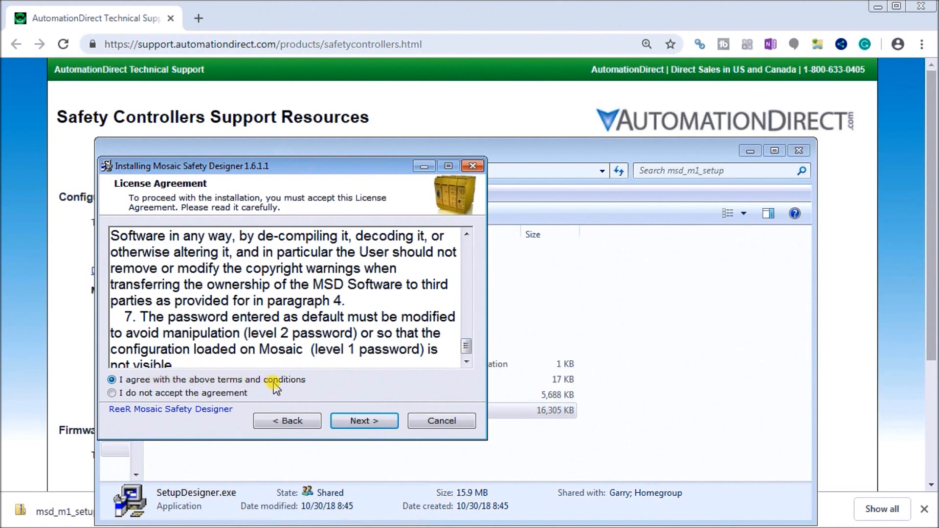
{"action": "mouse_move", "coordinate": [358, 396]}
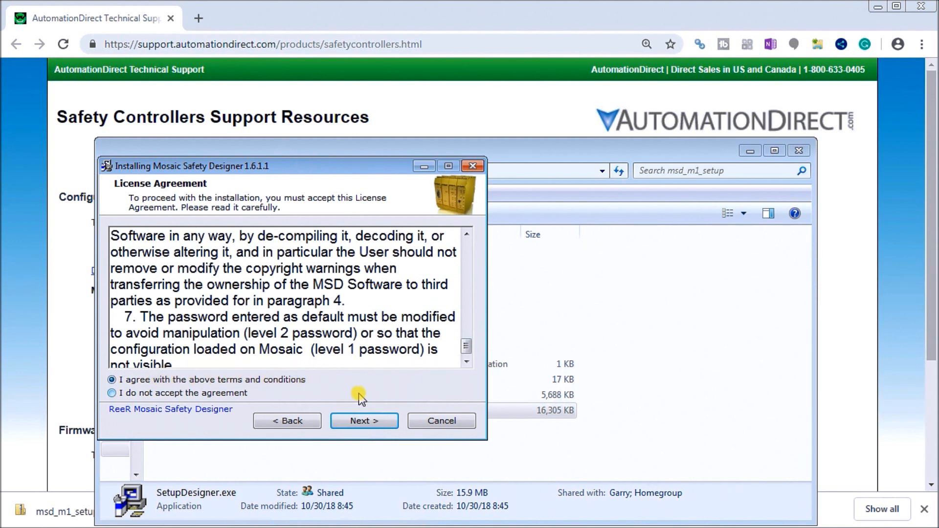
{"action": "left_click", "coordinate": [364, 421]}
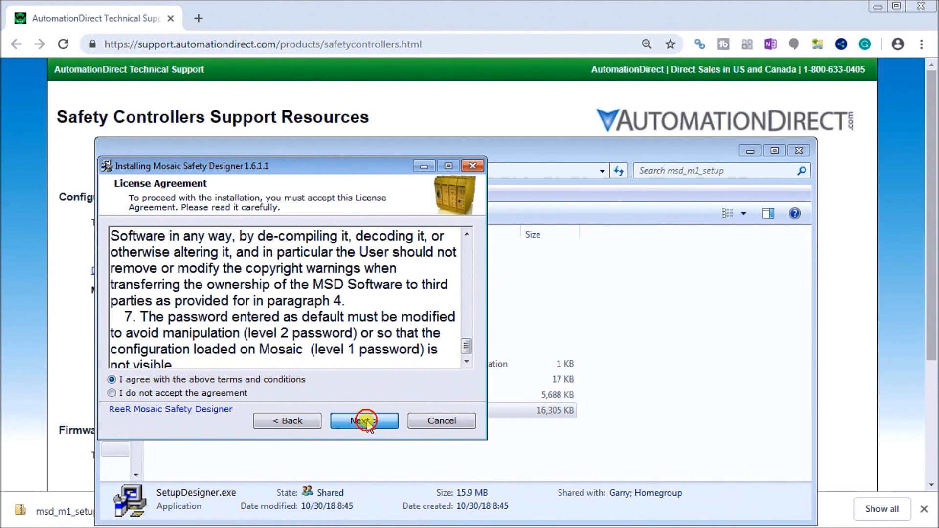
{"action": "left_click", "coordinate": [287, 421]}
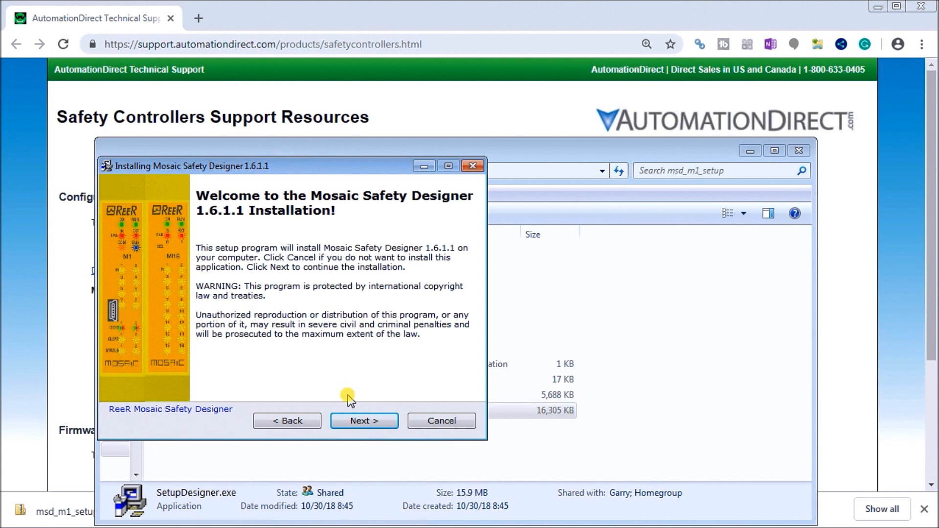
{"action": "mouse_move", "coordinate": [204, 230]}
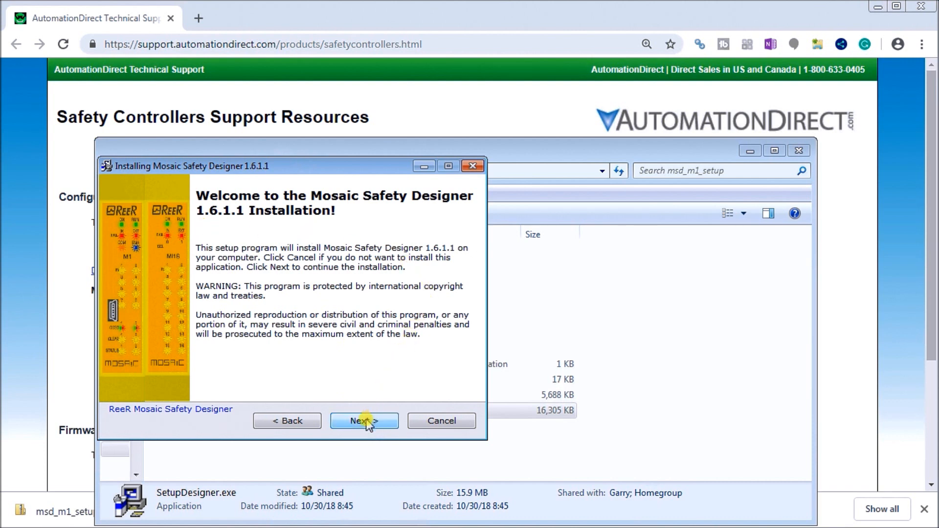
- Install Mosaic Safety Designer 1.6.1.1 into the default ReeR Mosaic Safety Designer folder
{"action": "left_click", "coordinate": [363, 421]}
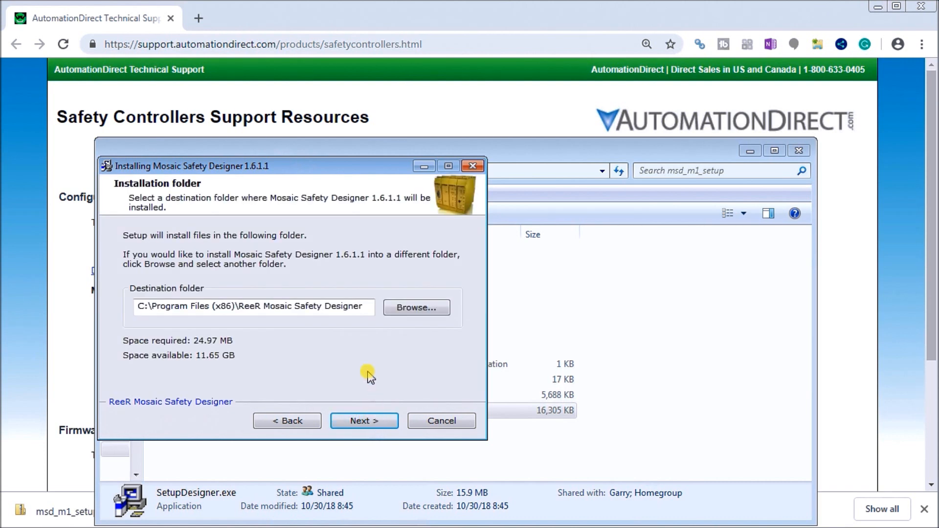
{"action": "mouse_move", "coordinate": [342, 165]}
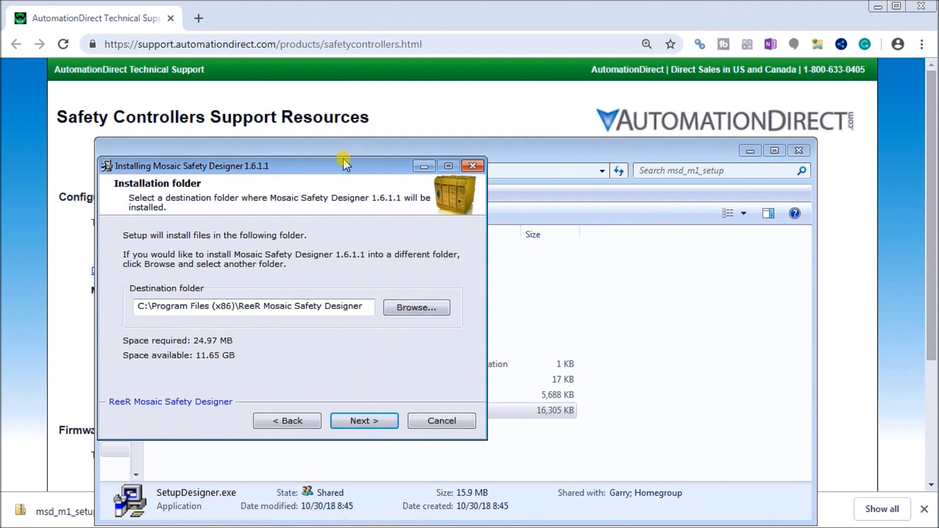
{"action": "left_click_drag", "start_coordinate": [344, 166], "coordinate": [372, 168]}
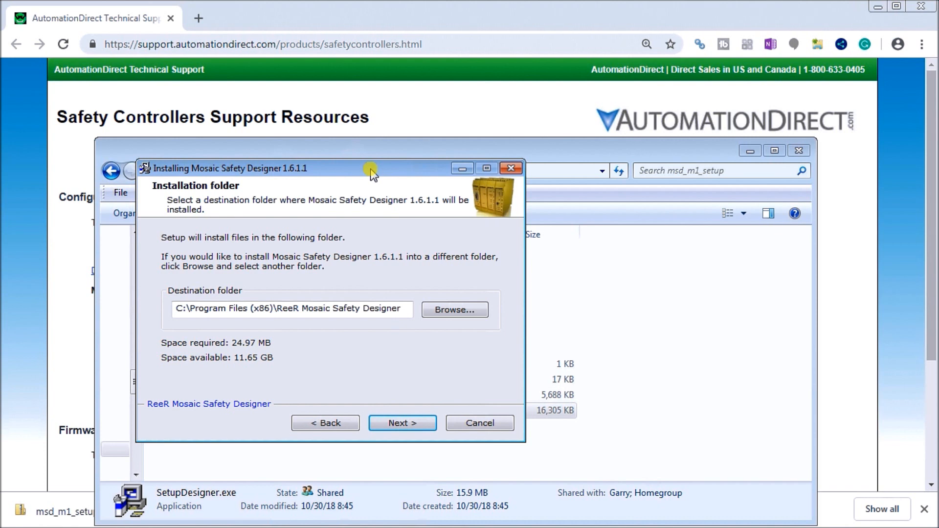
{"action": "mouse_move", "coordinate": [171, 324]}
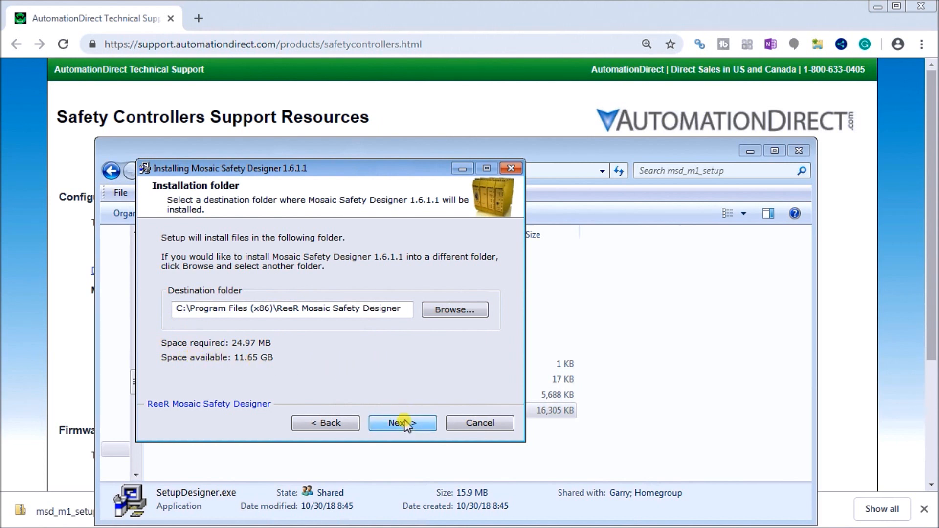
{"action": "left_click", "coordinate": [402, 423]}
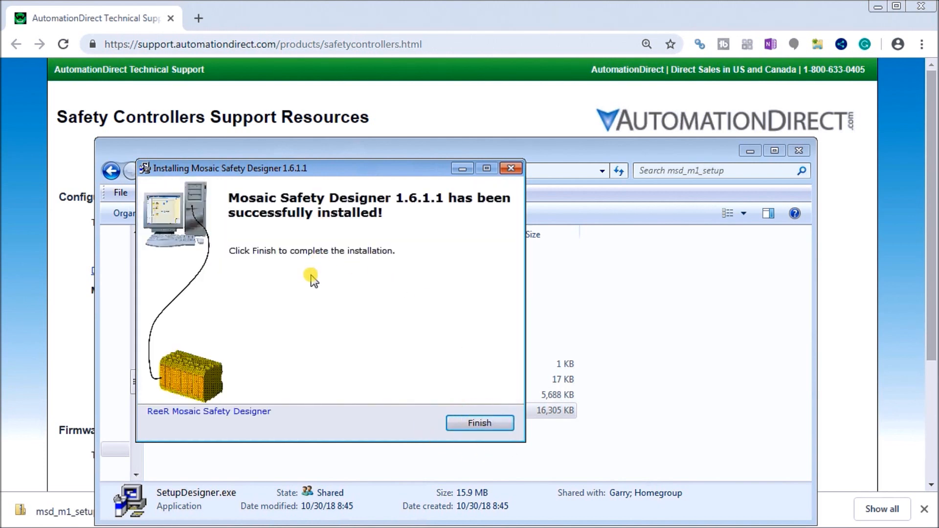
{"action": "mouse_move", "coordinate": [290, 400]}
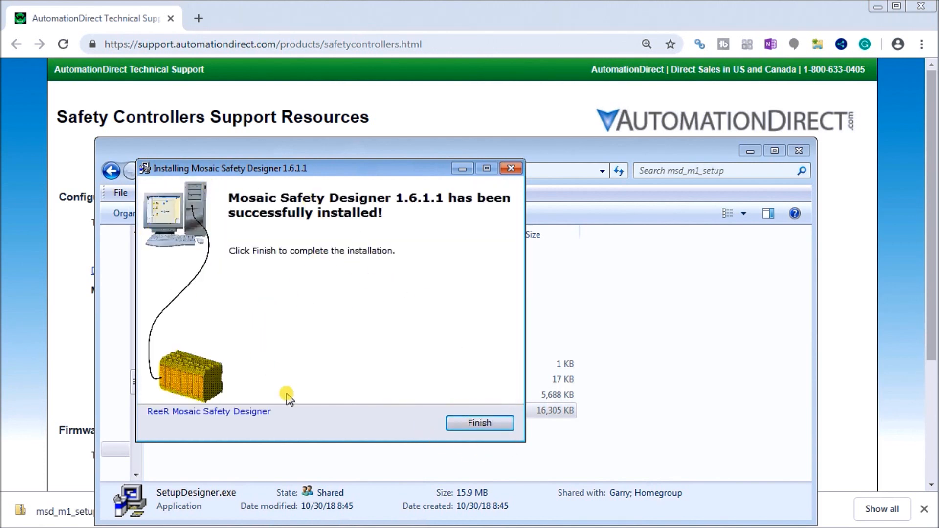
{"action": "mouse_move", "coordinate": [483, 259]}
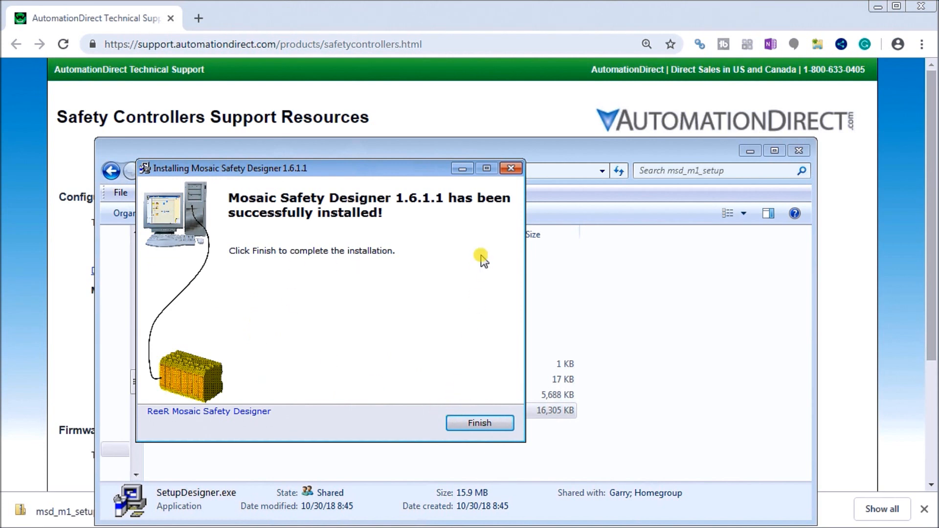
{"action": "mouse_move", "coordinate": [347, 210]}
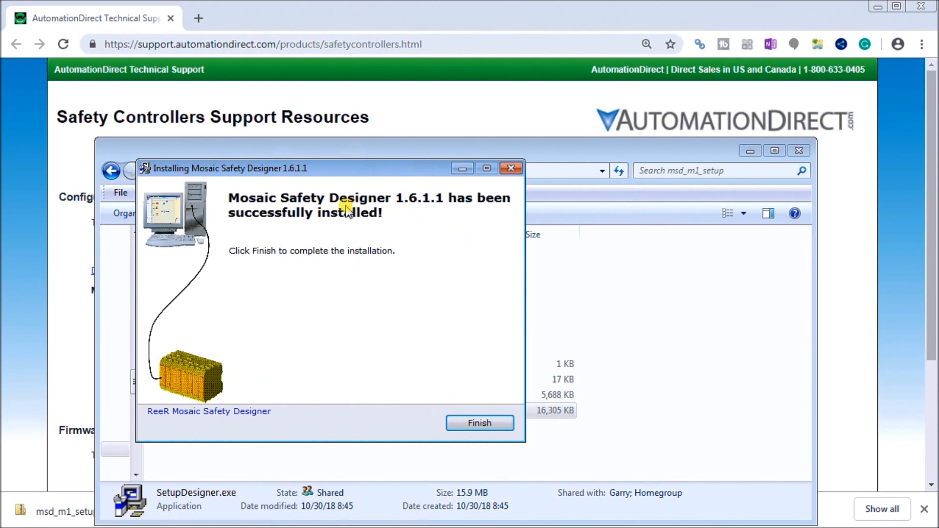
{"action": "mouse_move", "coordinate": [350, 224]}
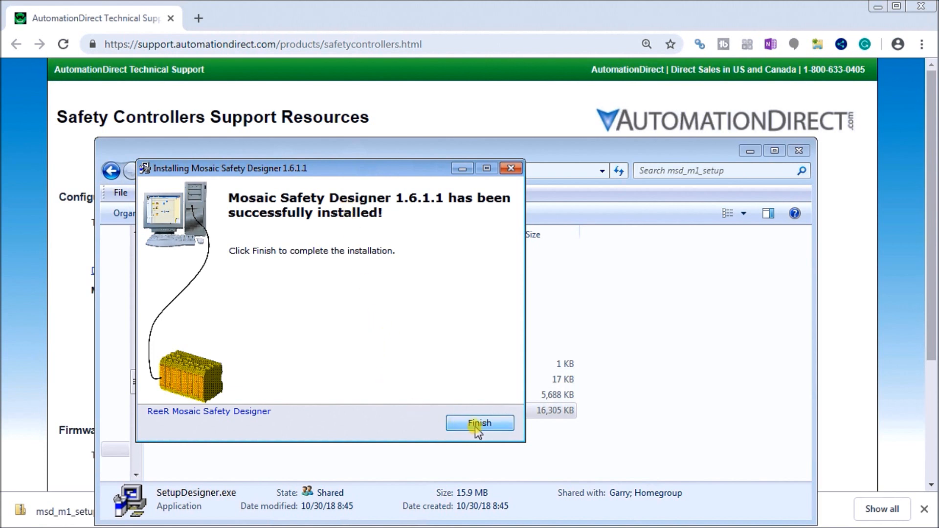
- Finish the Safety Designer installer and select SetupBusConfigurator.exe in msd_m1_setup
{"action": "left_click", "coordinate": [479, 424]}
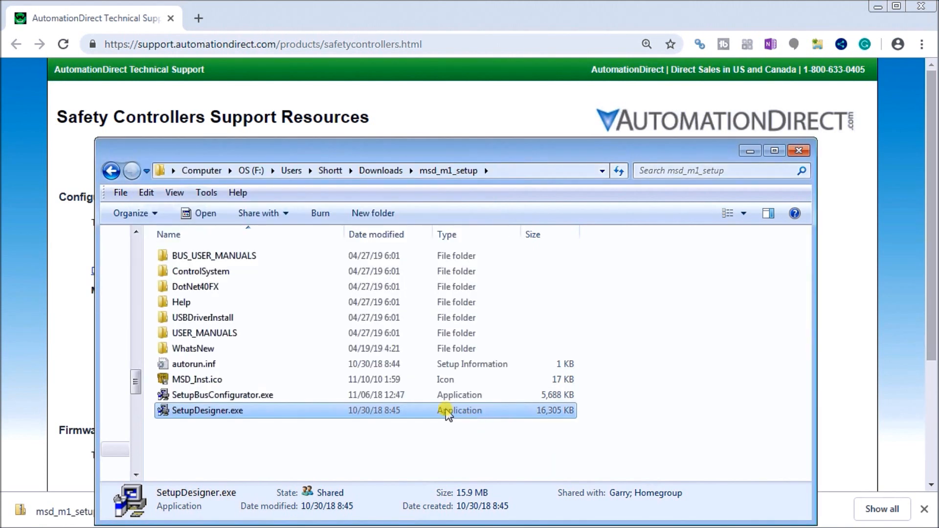
{"action": "mouse_move", "coordinate": [327, 352]}
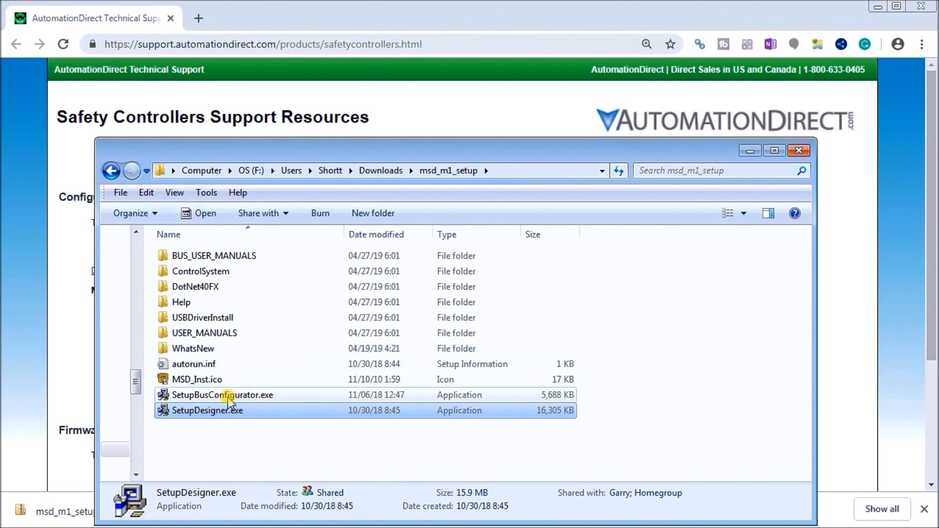
{"action": "left_click", "coordinate": [222, 394]}
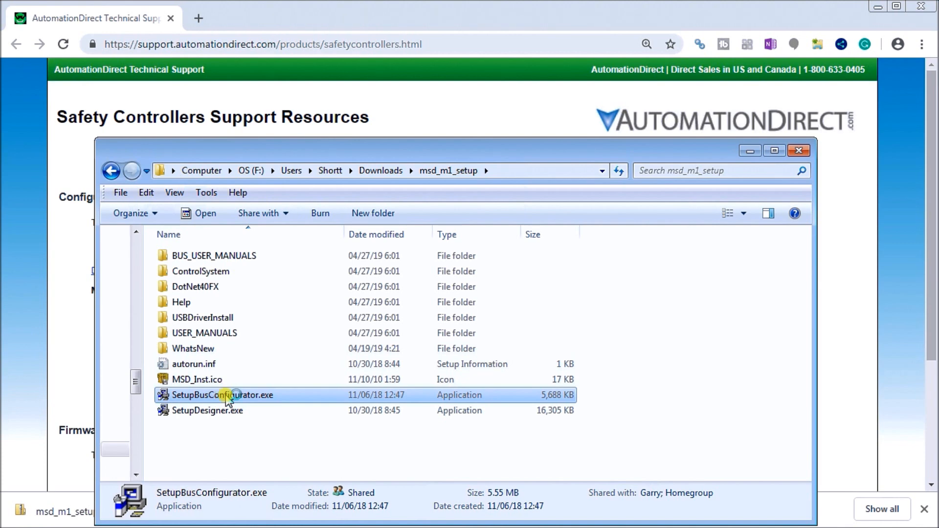
- Launch SetupBusConfigurator.exe with English and advance to the BUS Configurator 4.0.2 welcome page
{"action": "double_click", "coordinate": [221, 395]}
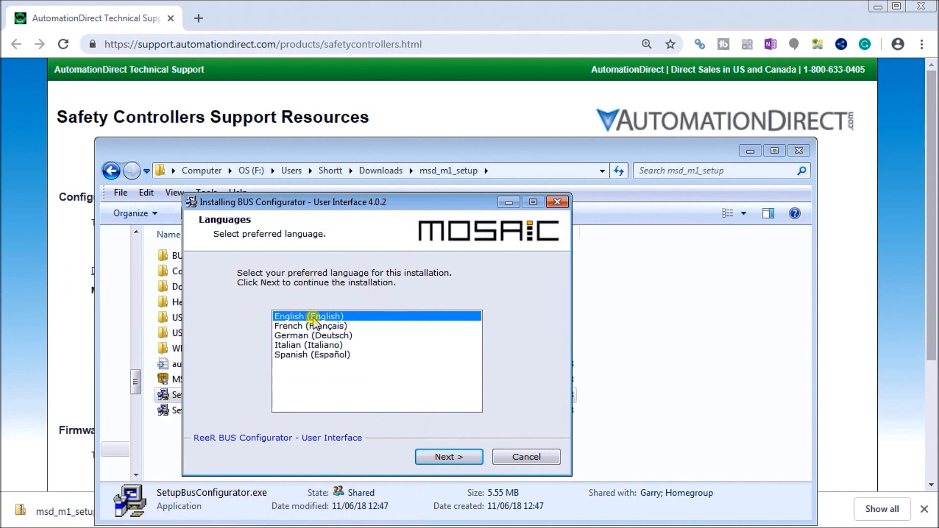
{"action": "left_click", "coordinate": [448, 457]}
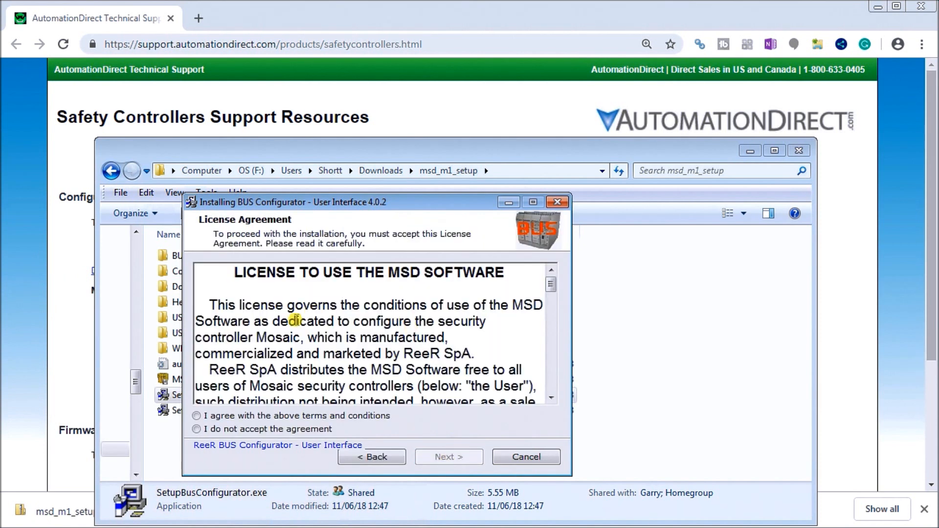
{"action": "left_click", "coordinate": [197, 416]}
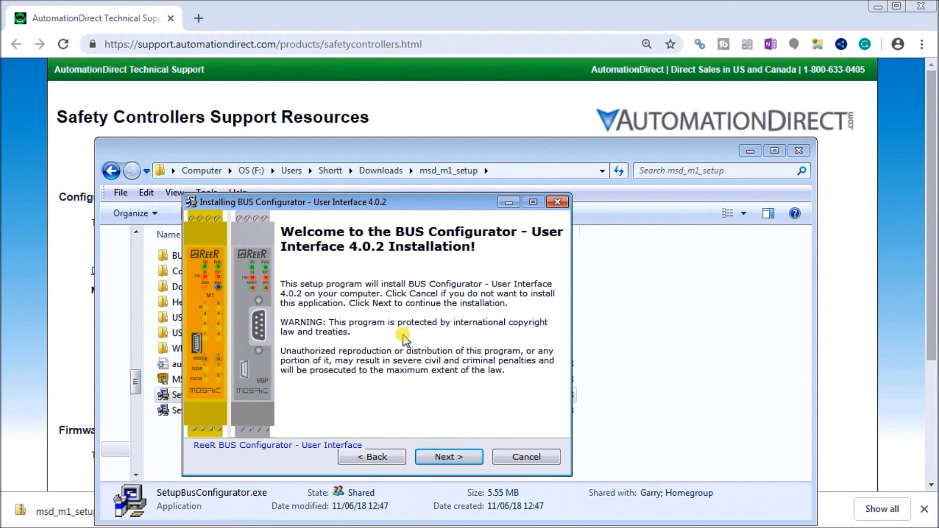
{"action": "mouse_move", "coordinate": [400, 390]}
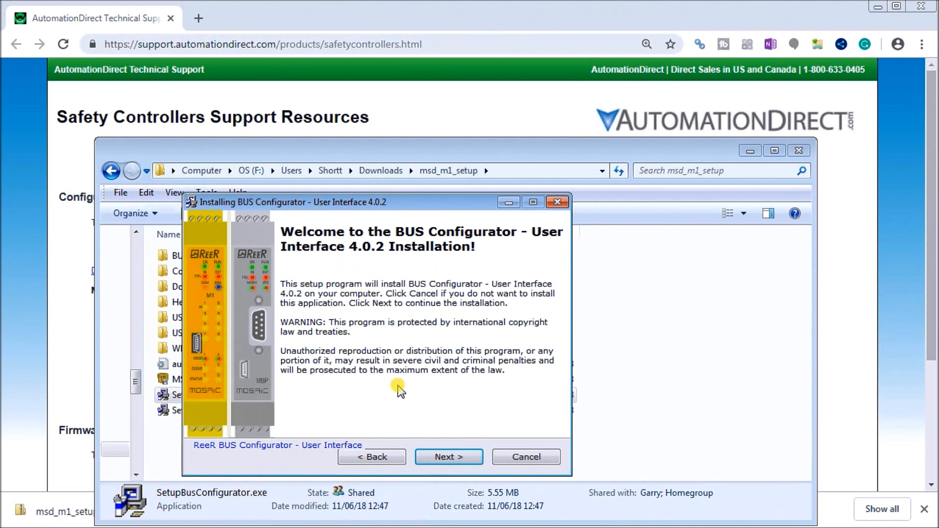
{"action": "mouse_move", "coordinate": [245, 353]}
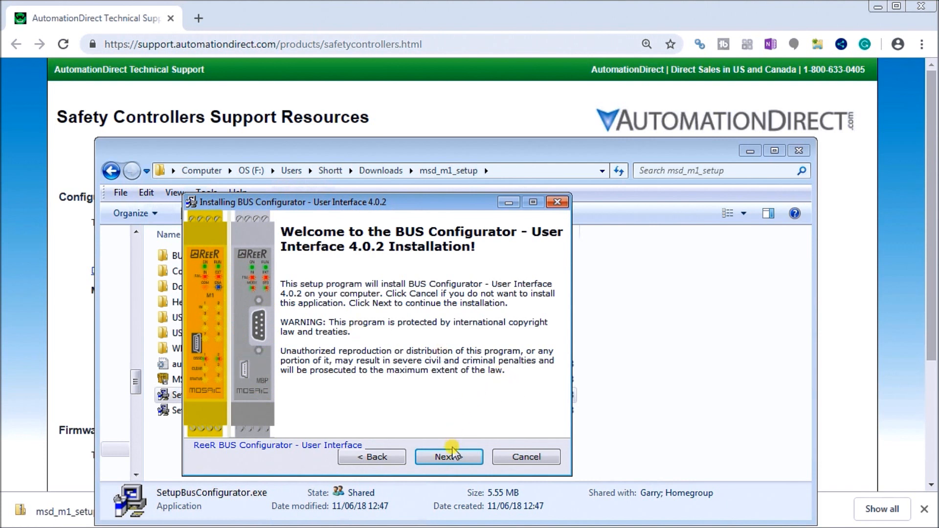
- Install BUS Configurator - User Interface 4.0.2 to the default folder and finish
{"action": "left_click", "coordinate": [448, 457]}
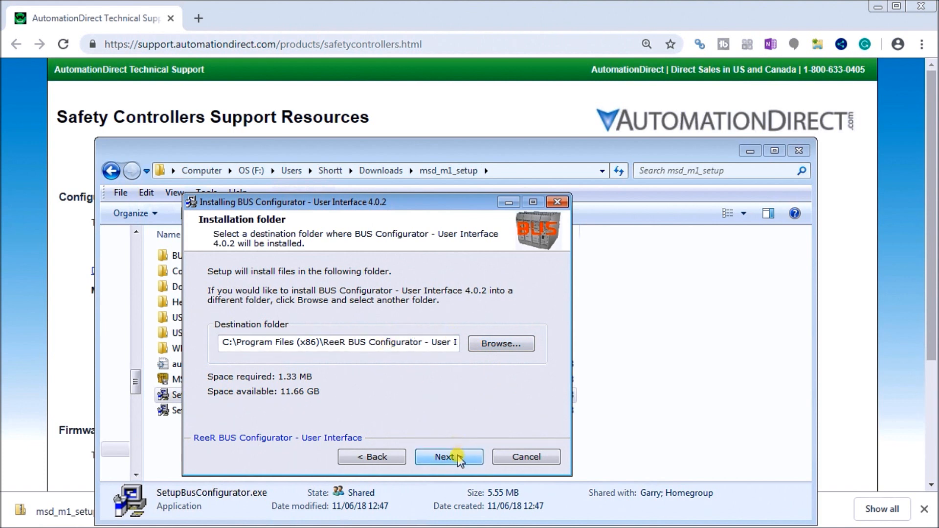
{"action": "left_click", "coordinate": [448, 456]}
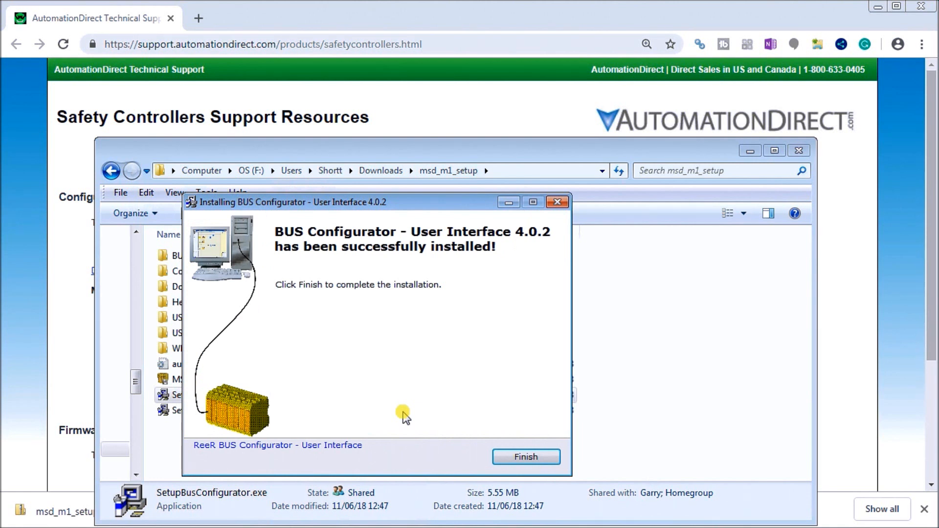
{"action": "mouse_move", "coordinate": [466, 400]}
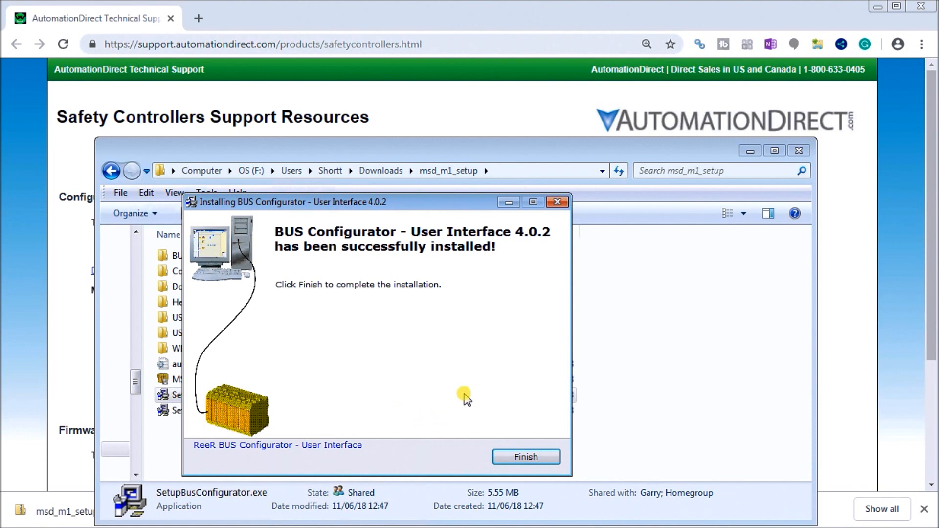
{"action": "left_click", "coordinate": [526, 456]}
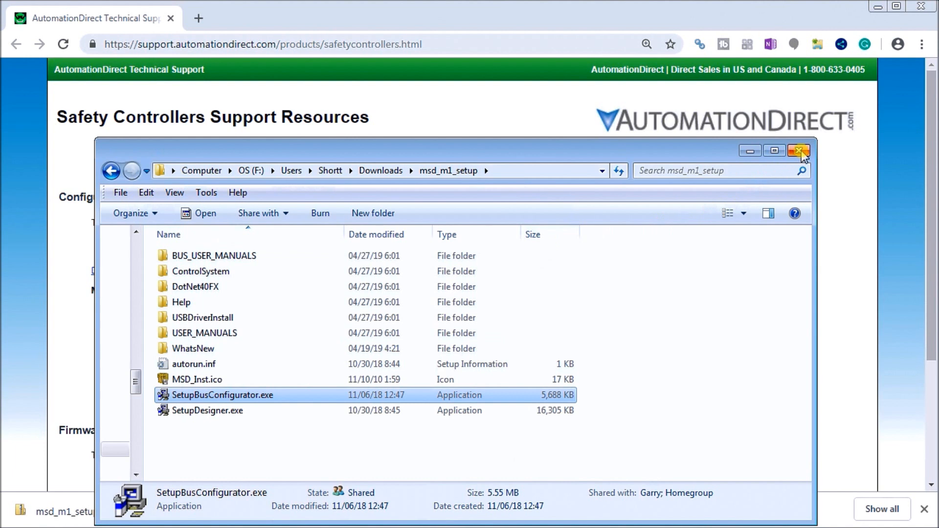
- Close the setup folder and drag the Bus Configurator shortcut beside the MSD shortcut
{"action": "left_click", "coordinate": [799, 150]}
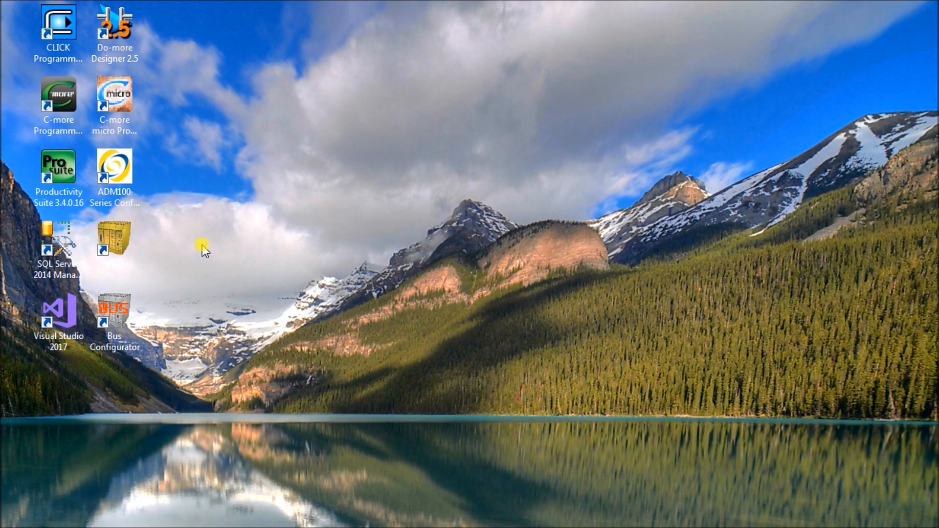
{"action": "left_click", "coordinate": [250, 202]}
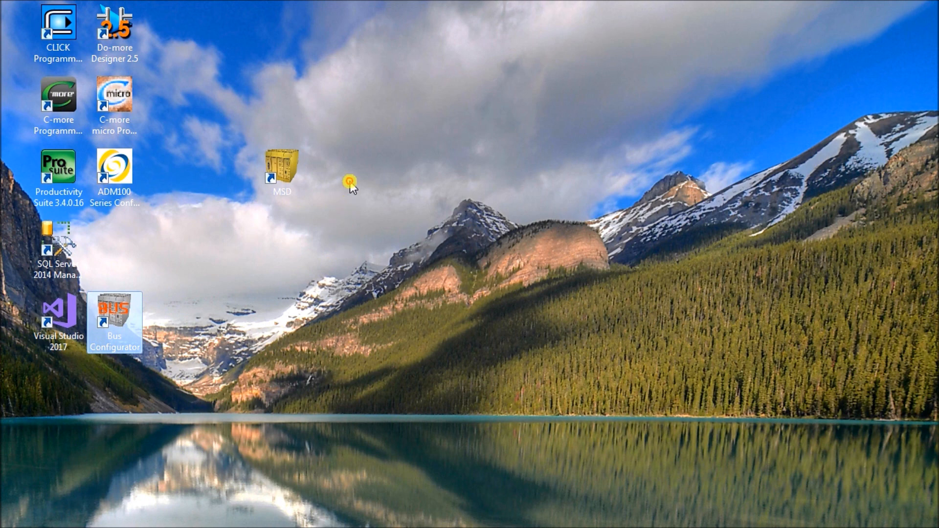
{"action": "left_click_drag", "start_coordinate": [114, 316], "coordinate": [337, 174]}
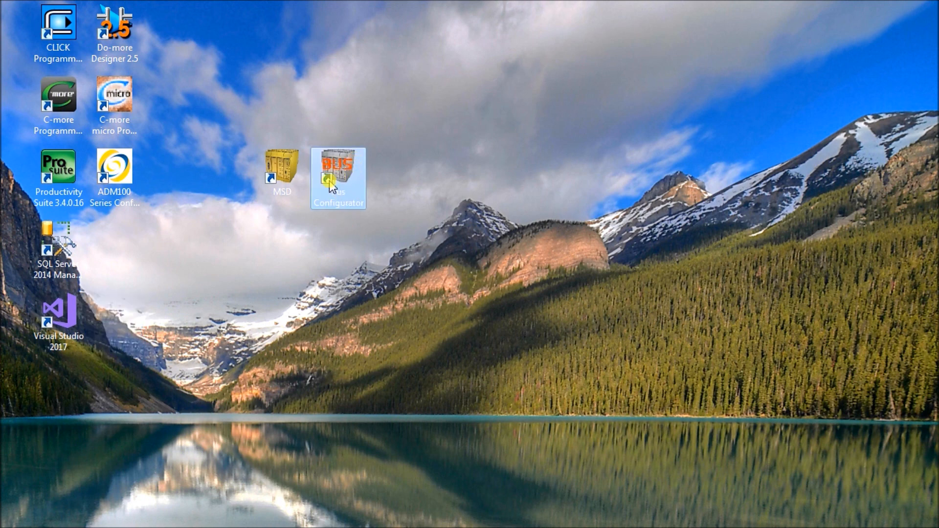
{"action": "left_click", "coordinate": [283, 170]}
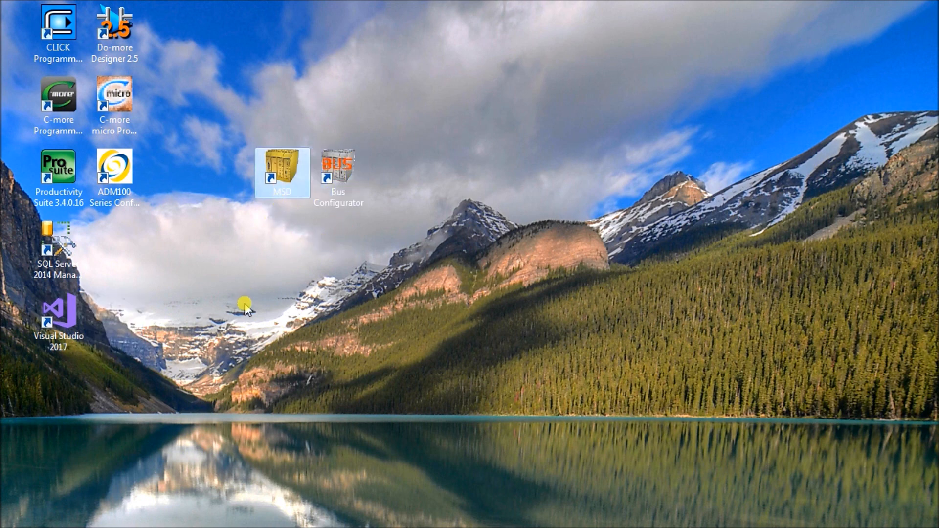